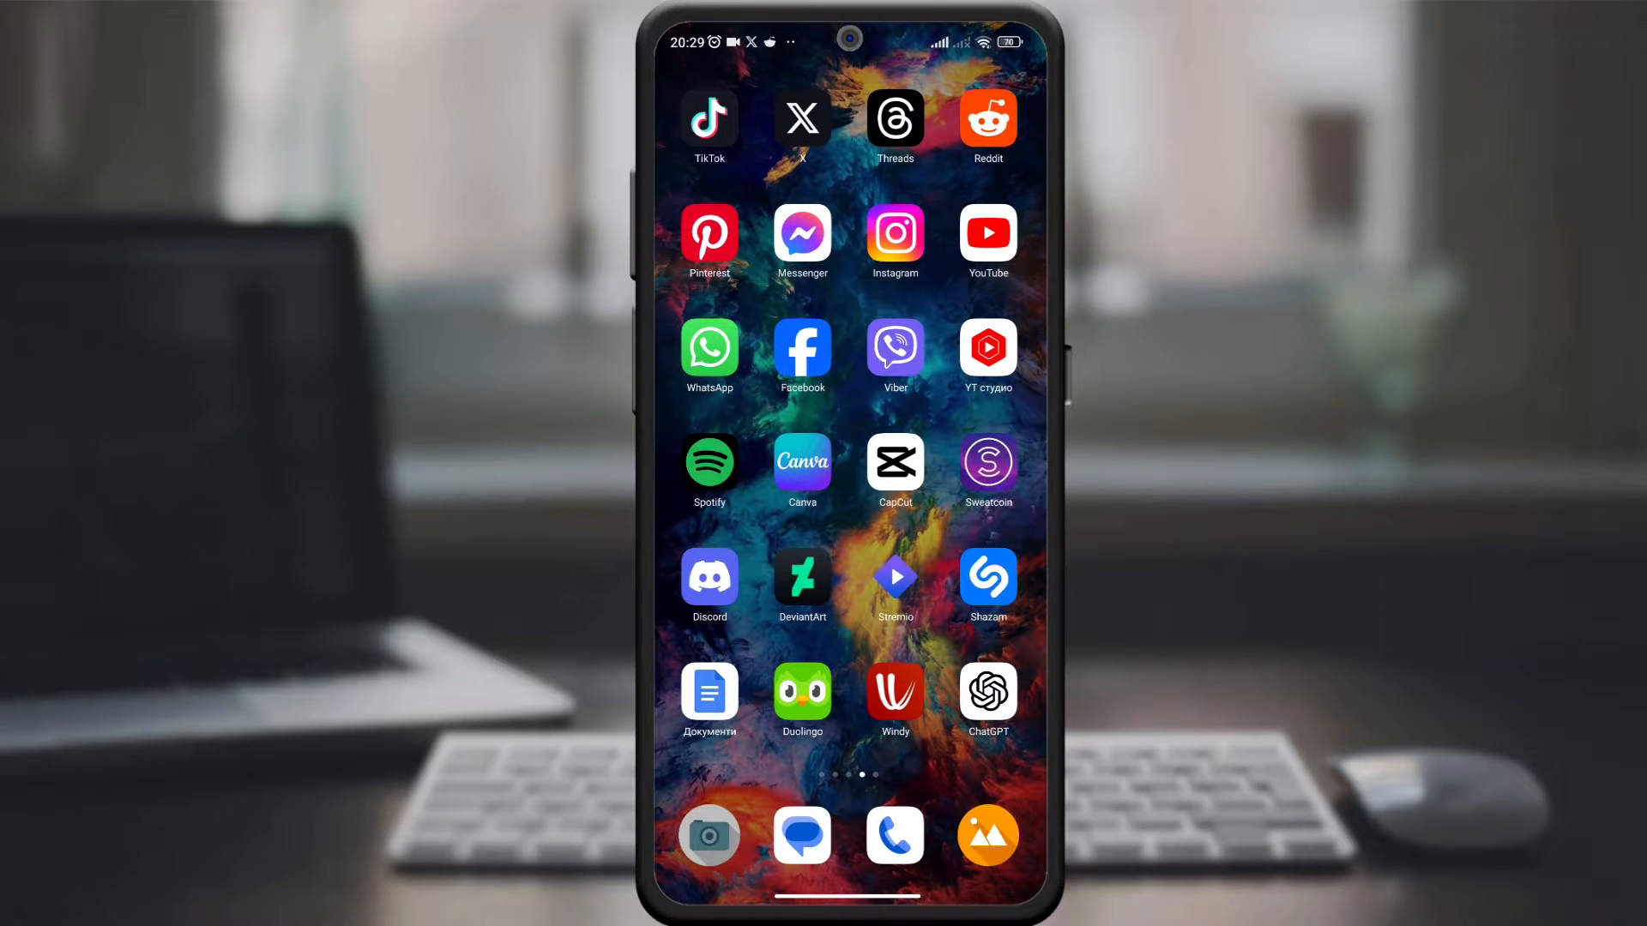
Step: Launch Viber from the home screen and open Settings via the More tab
{"action": "left_click", "coordinate": [894, 346]}
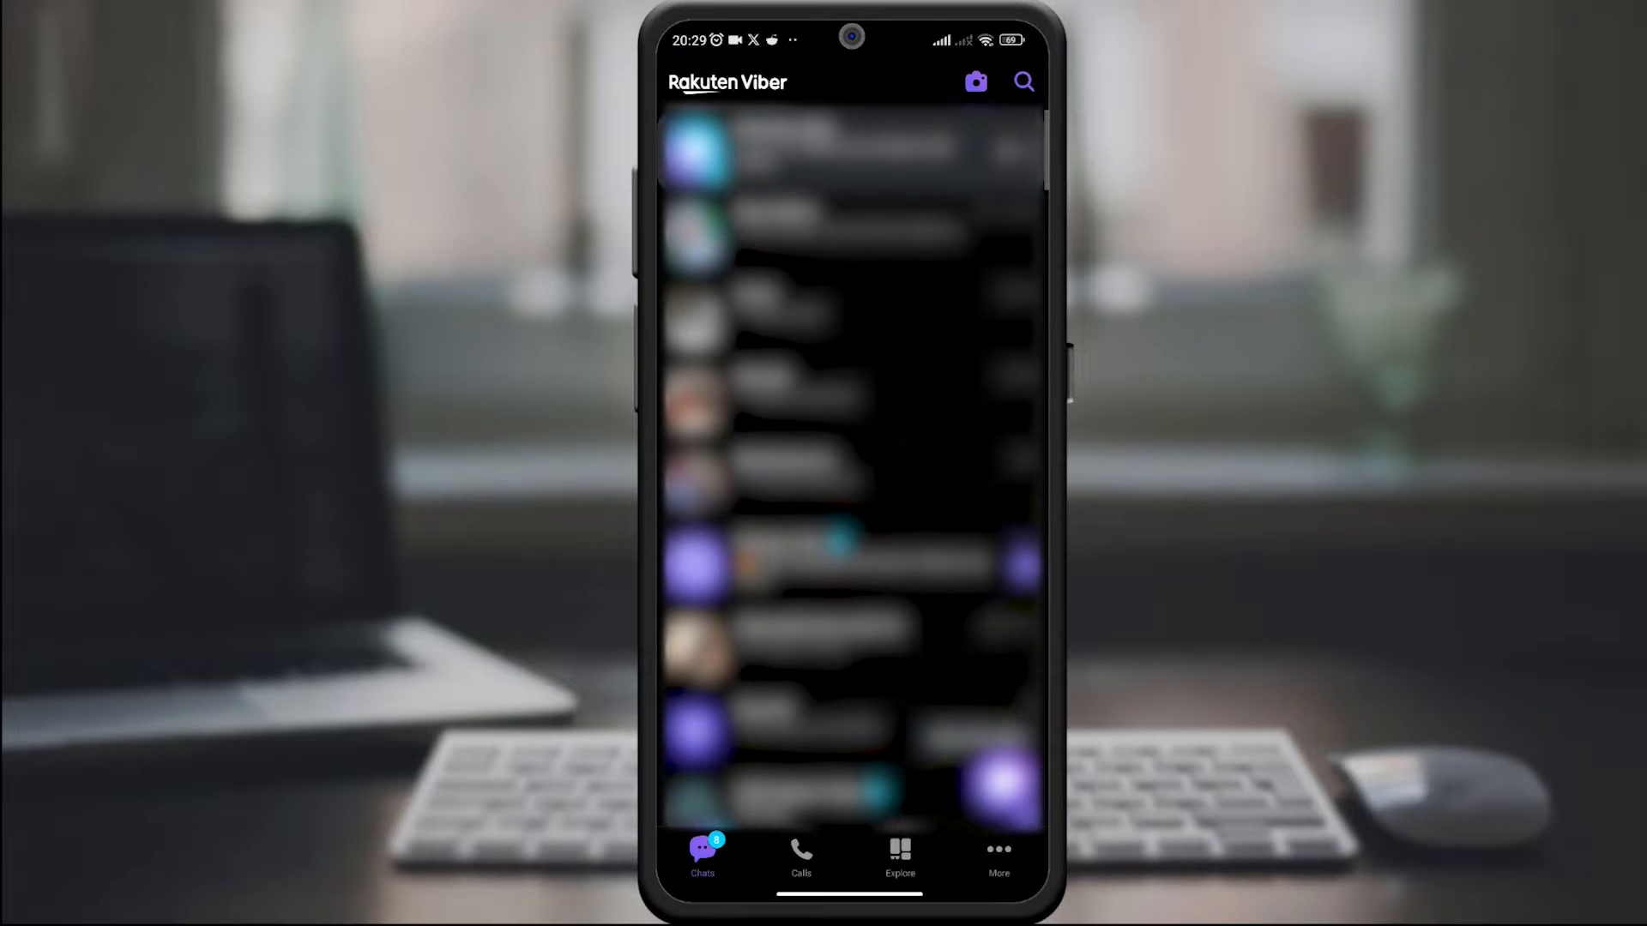
{"action": "left_click", "coordinate": [998, 851]}
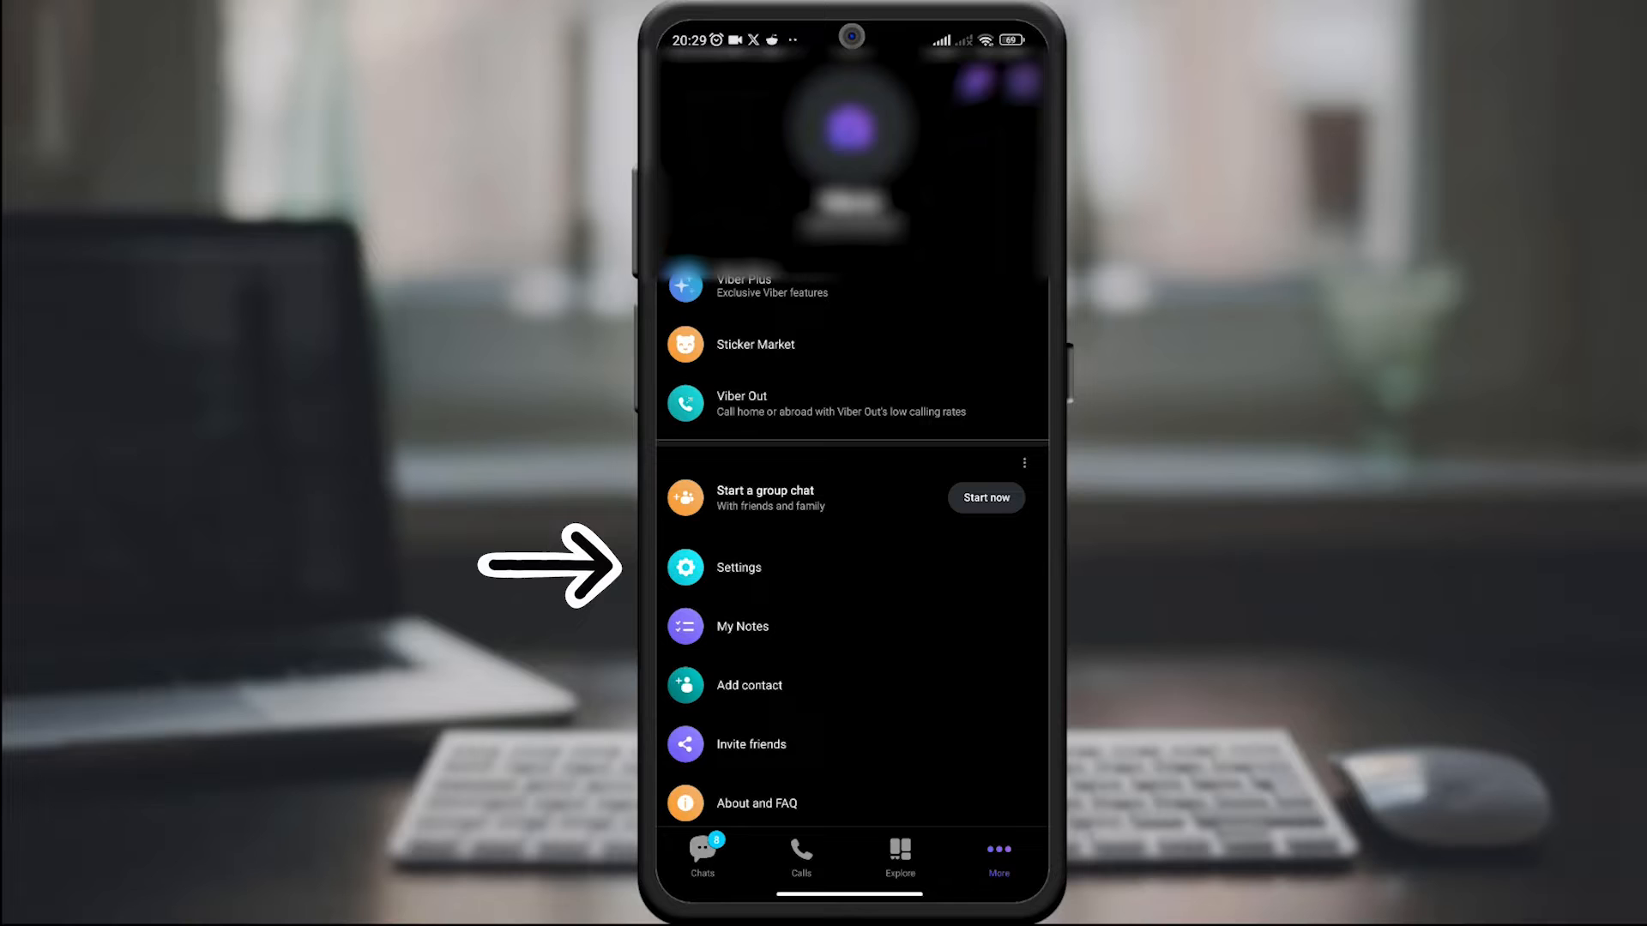
{"action": "left_click", "coordinate": [739, 568]}
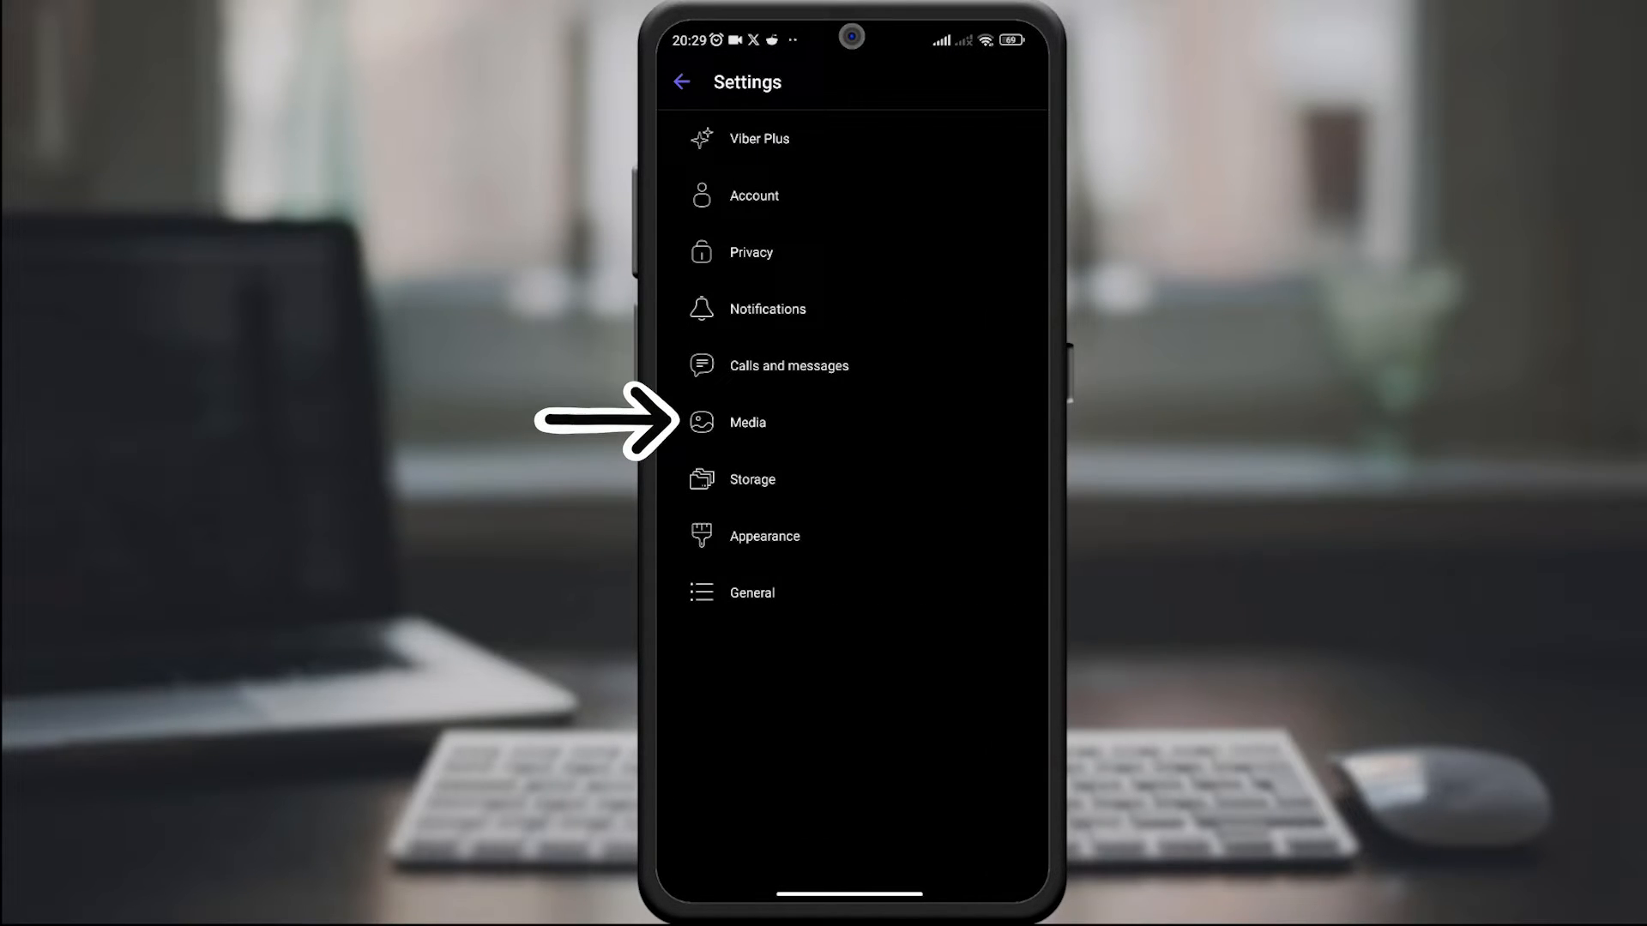
Step: Turn on 'Save to gallery' in Viber's Media settings
{"action": "left_click", "coordinate": [748, 422]}
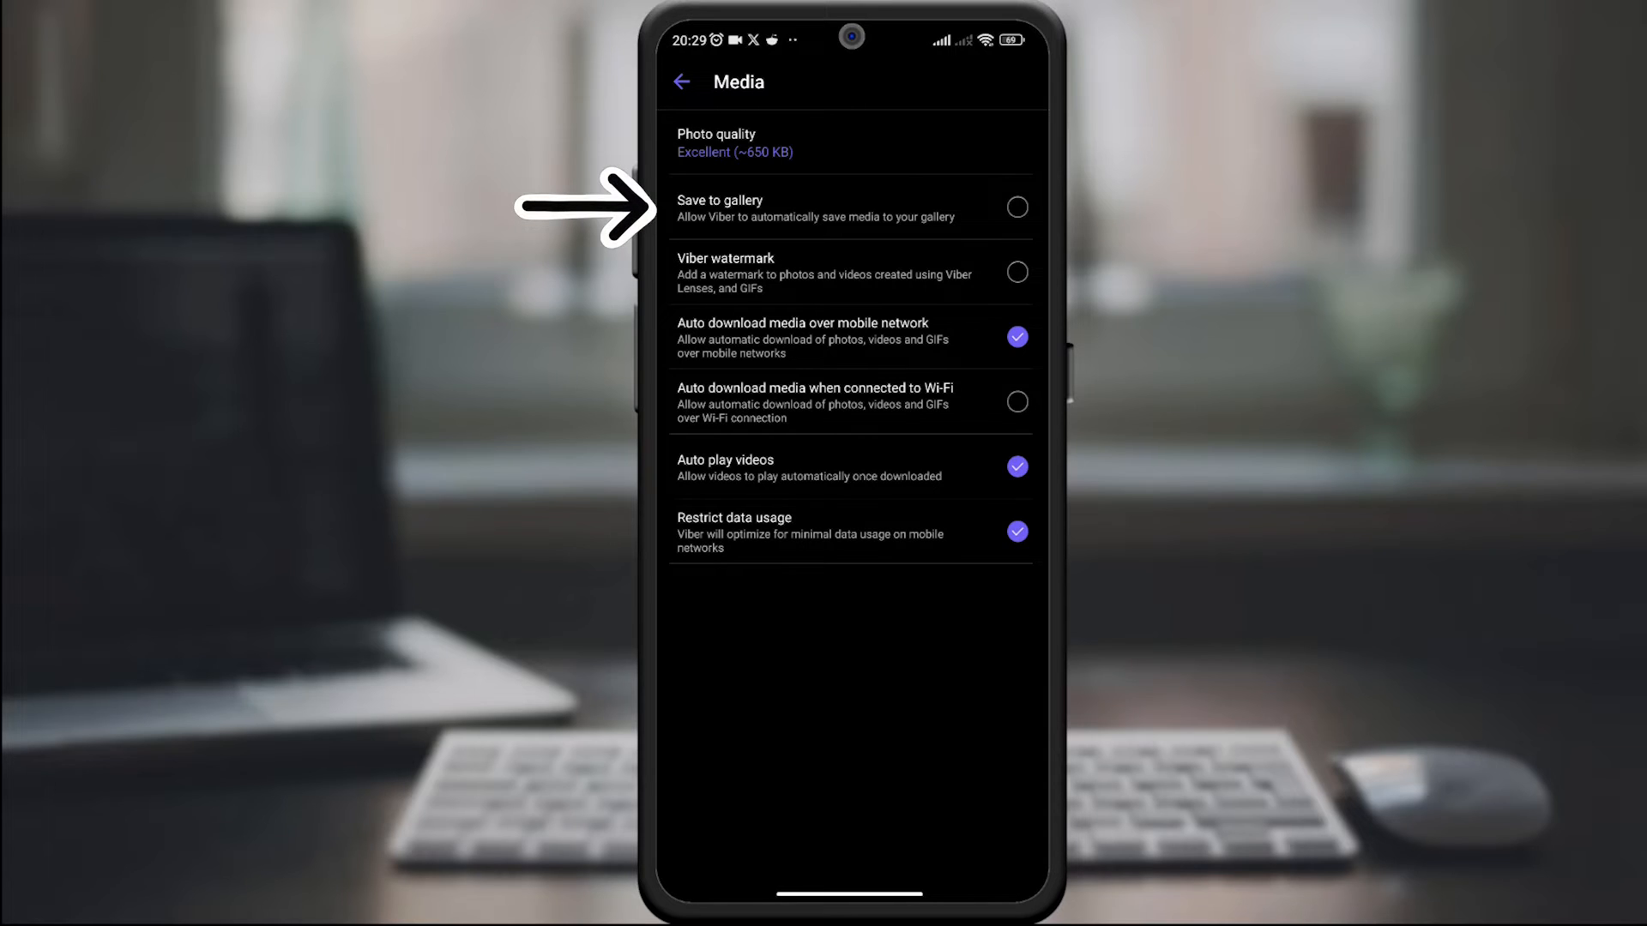
{"action": "left_click", "coordinate": [1017, 208]}
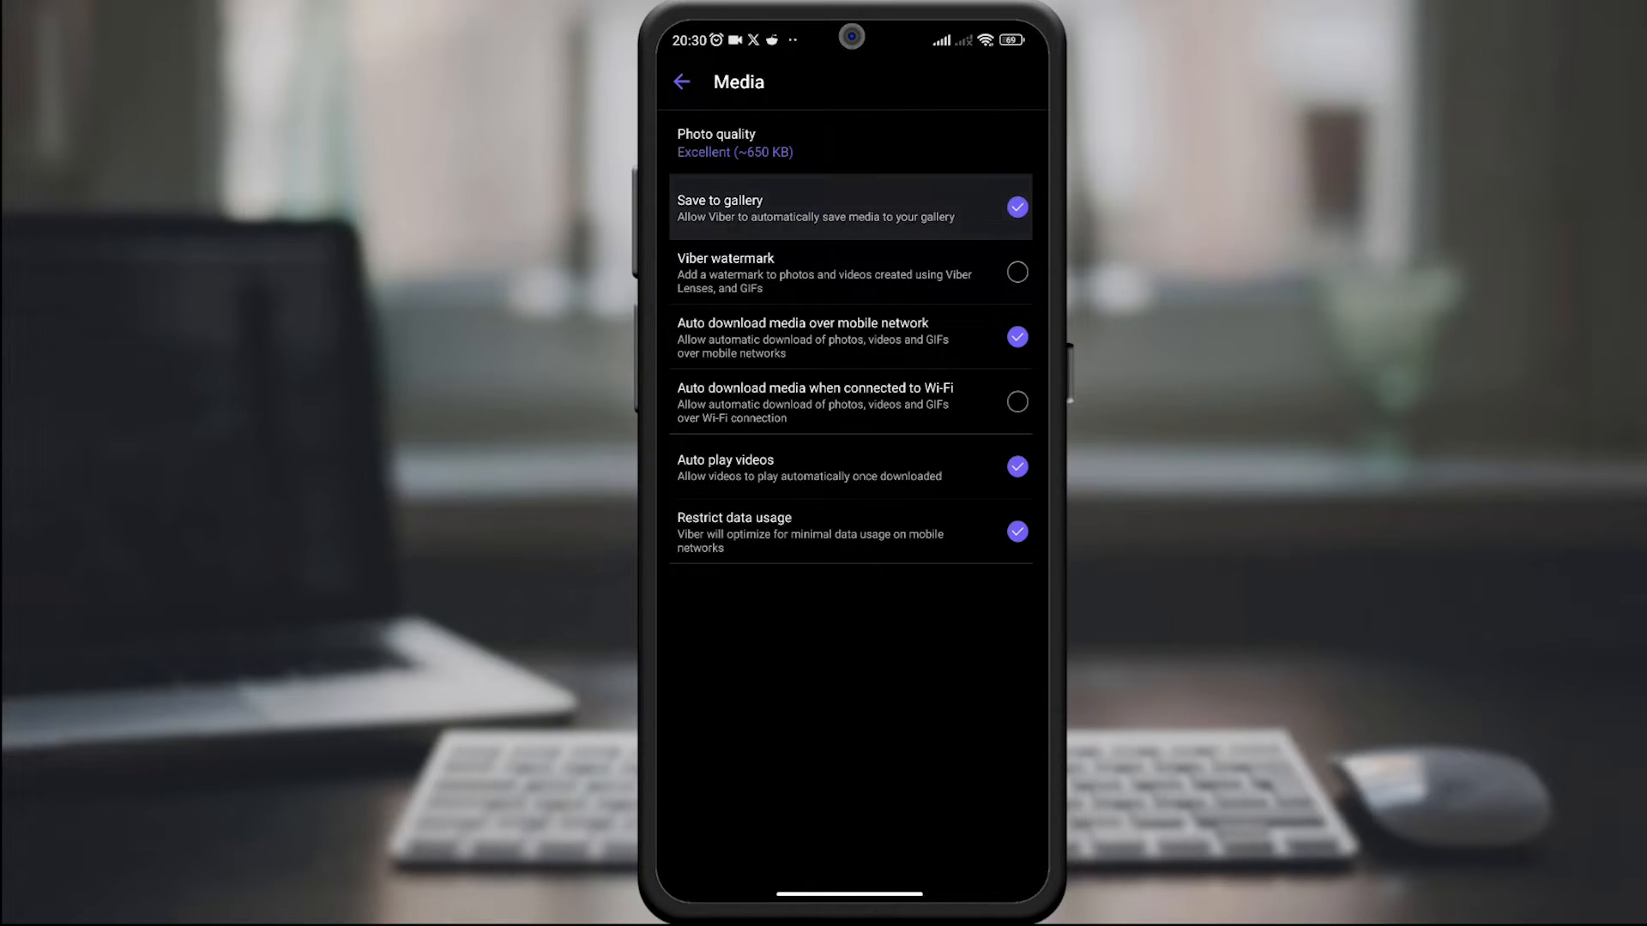